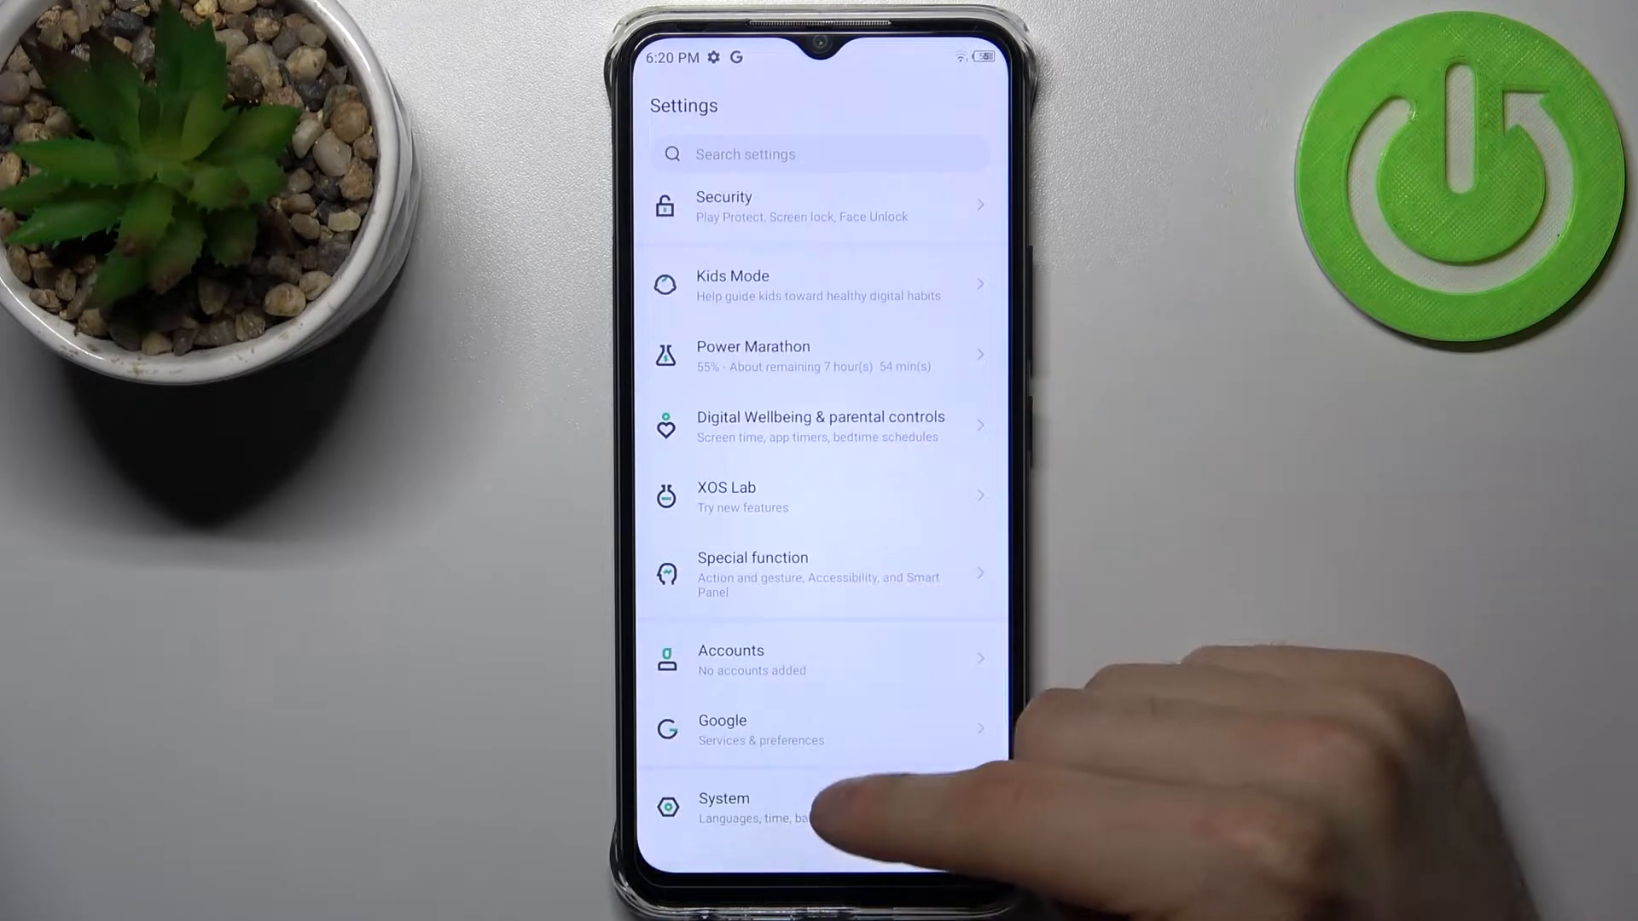
# - Navigate into System and then Languages & input to reach the language list
pyautogui.click(723, 807)
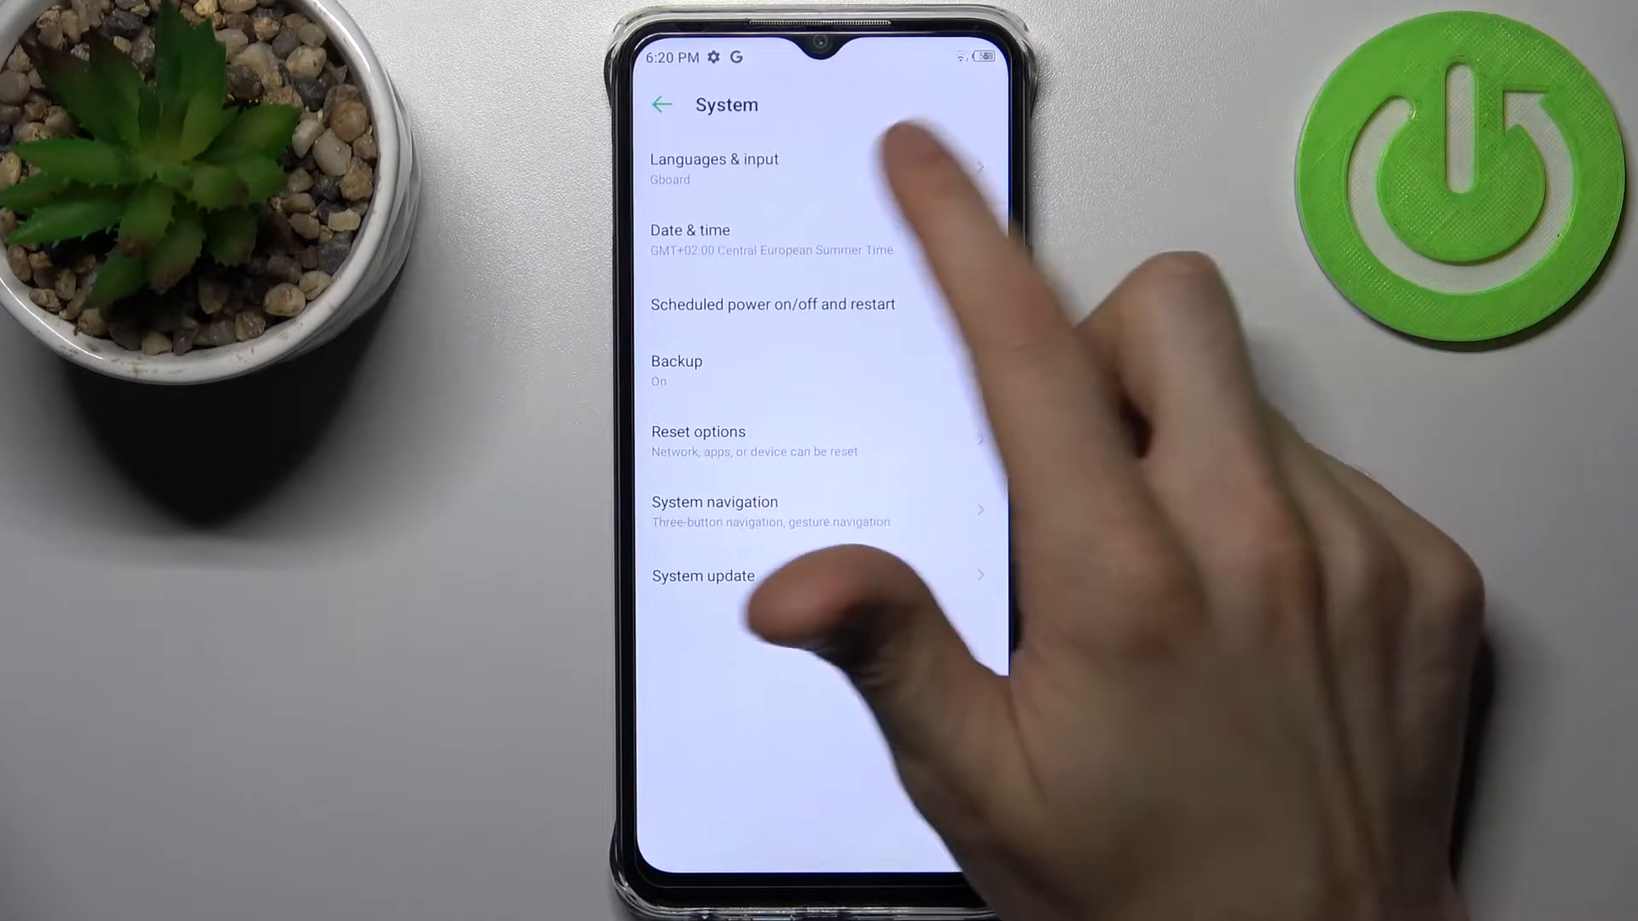
pyautogui.click(714, 167)
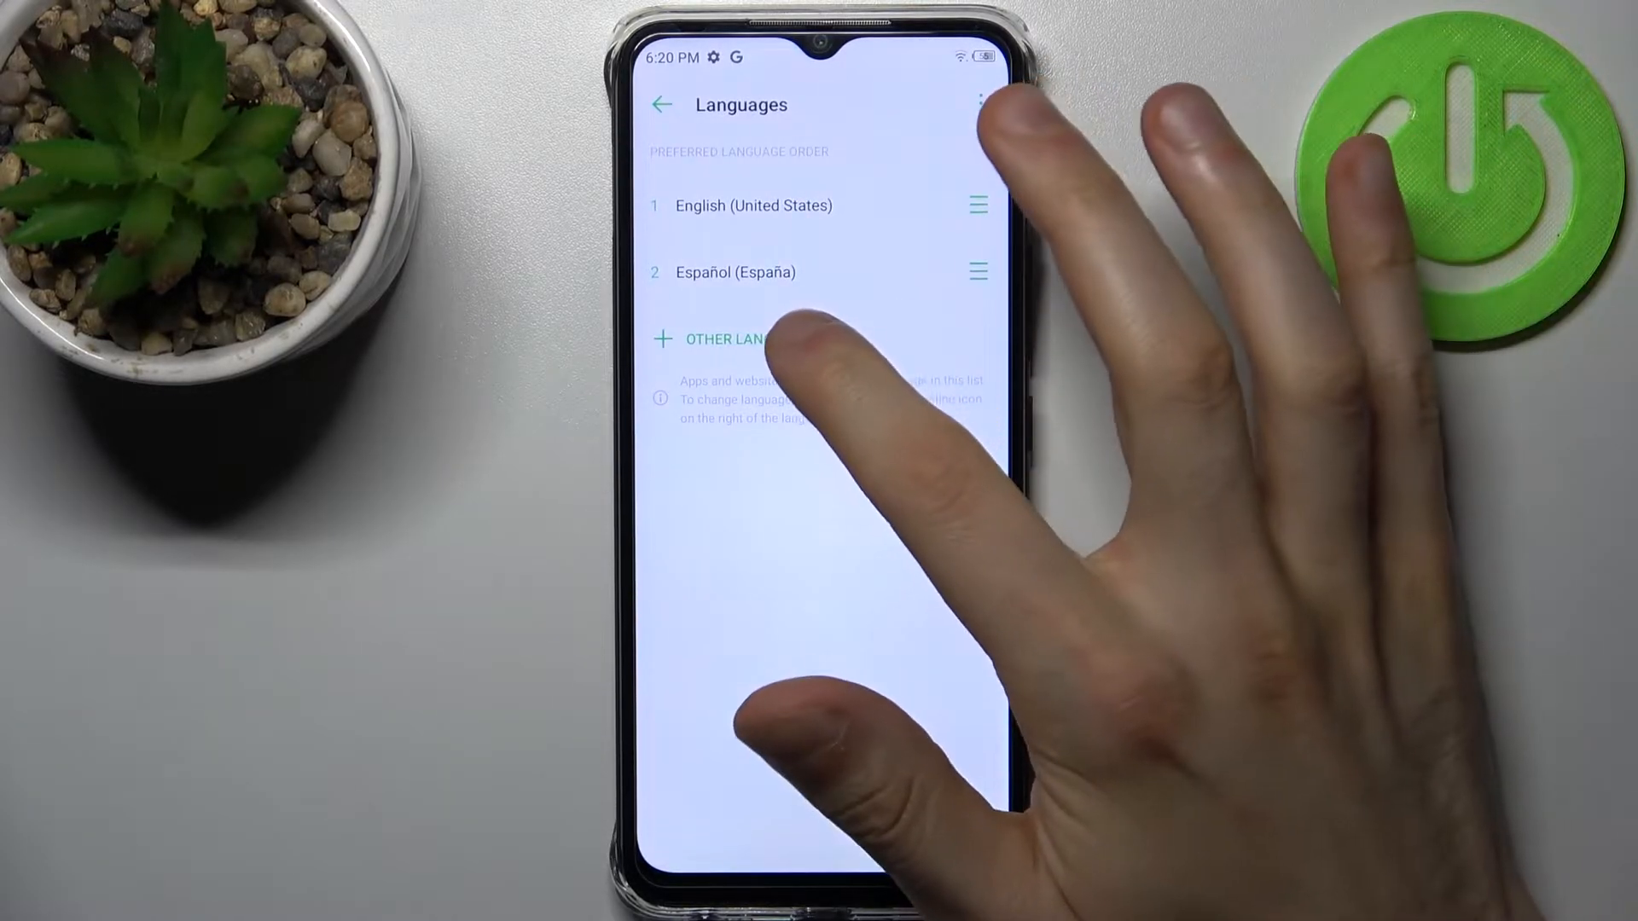
# - Start adding a language and browse the list of other available languages
pyautogui.click(723, 337)
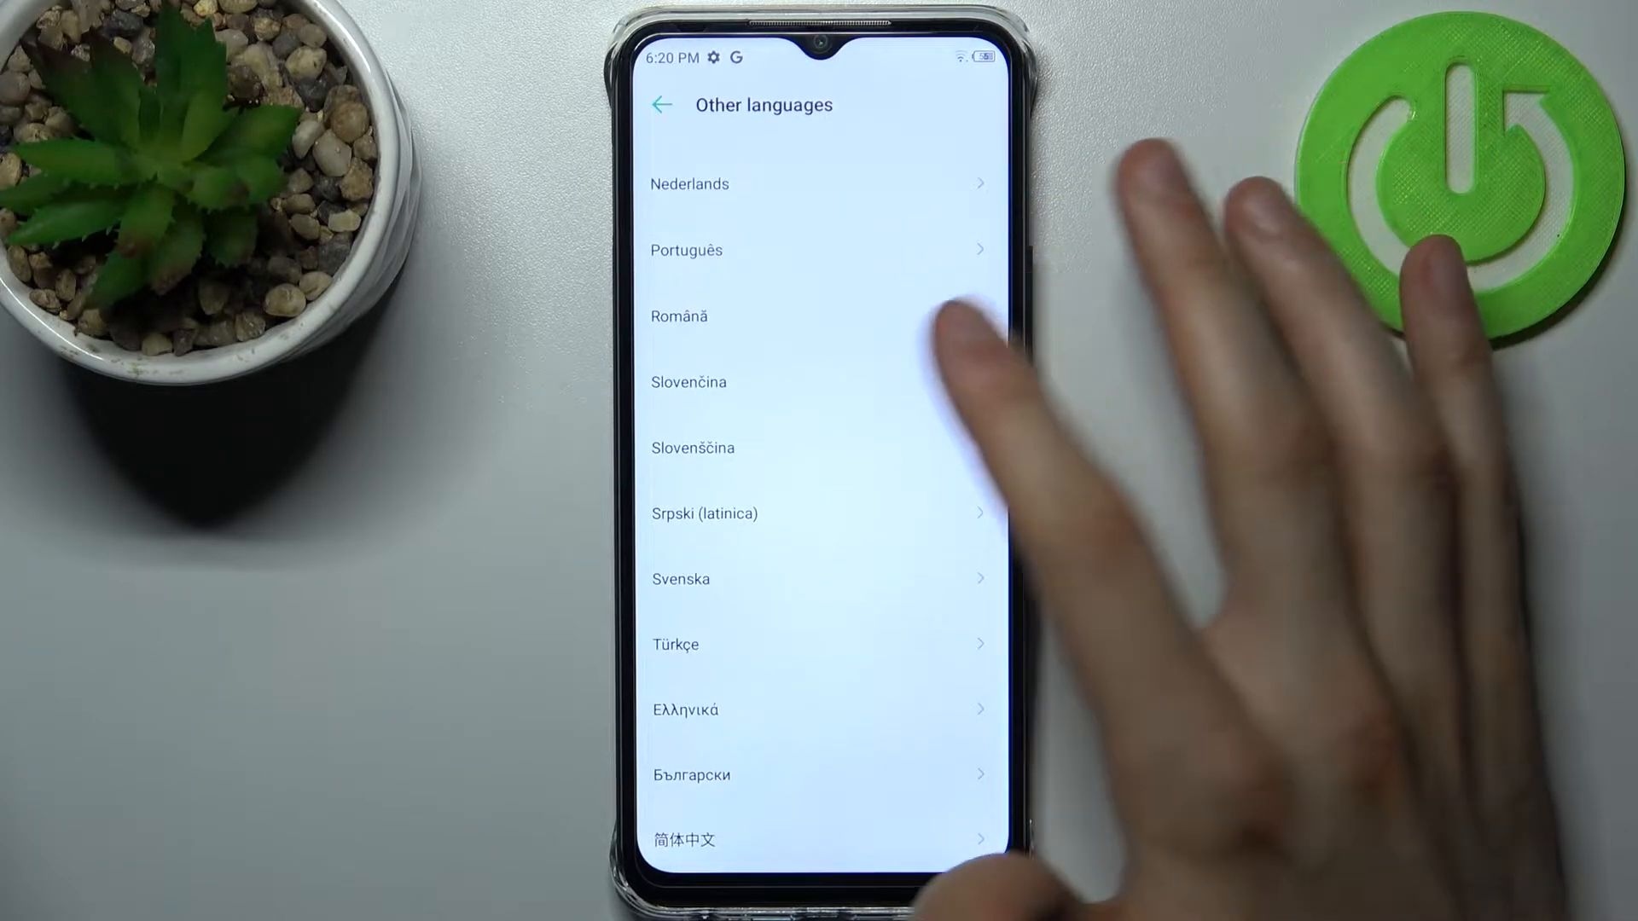
pyautogui.scroll(-3)
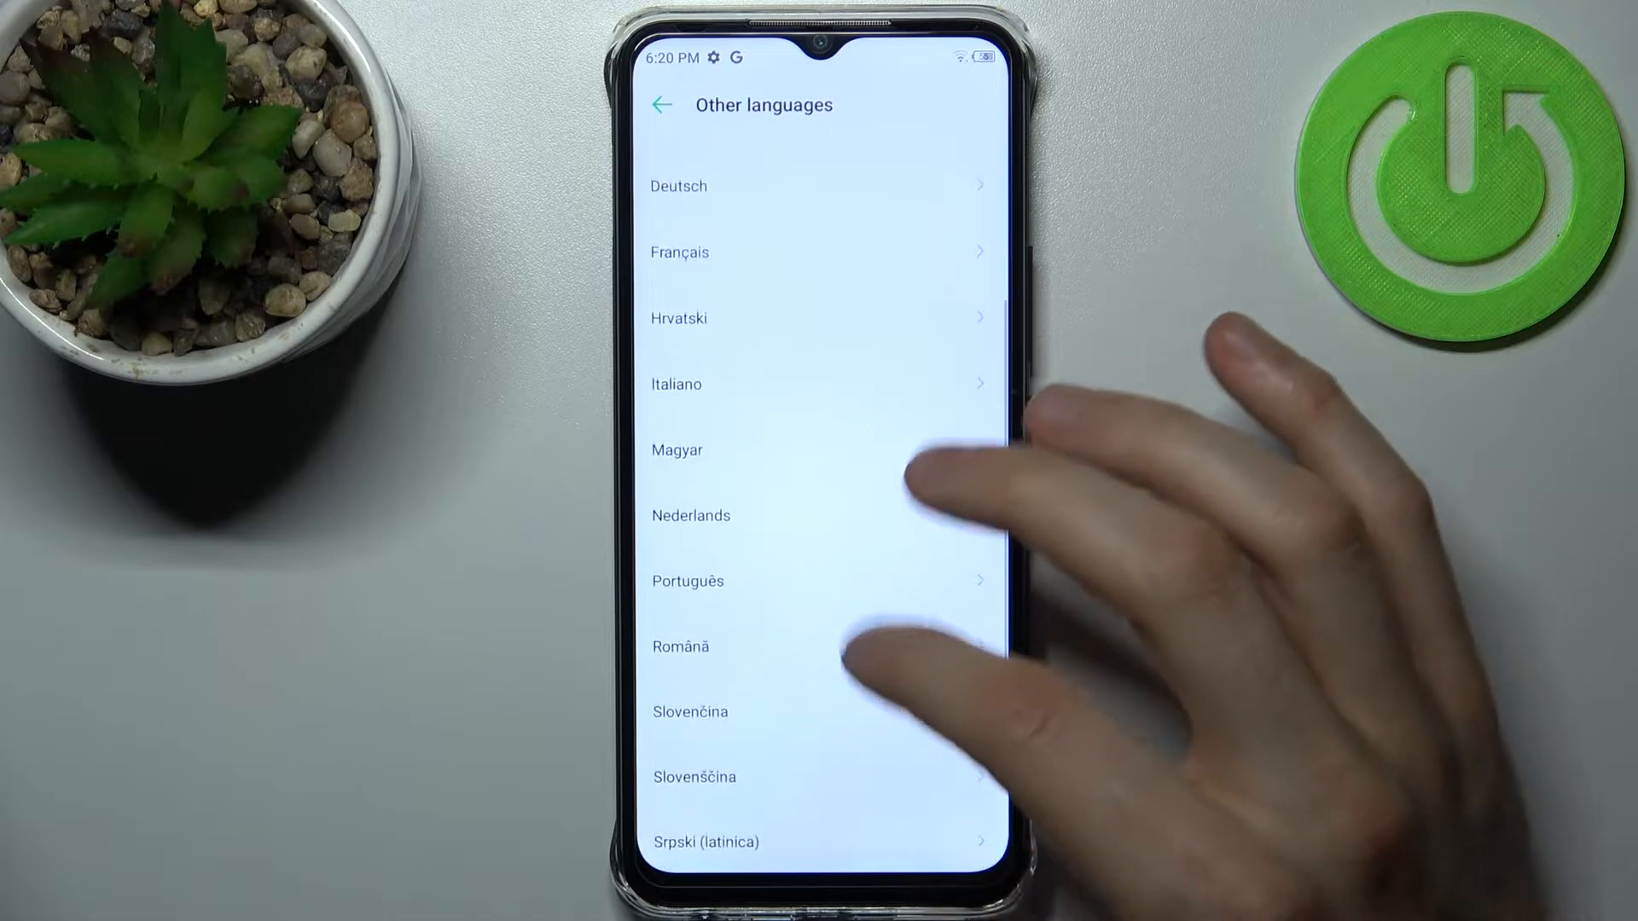
pyautogui.scroll(-3)
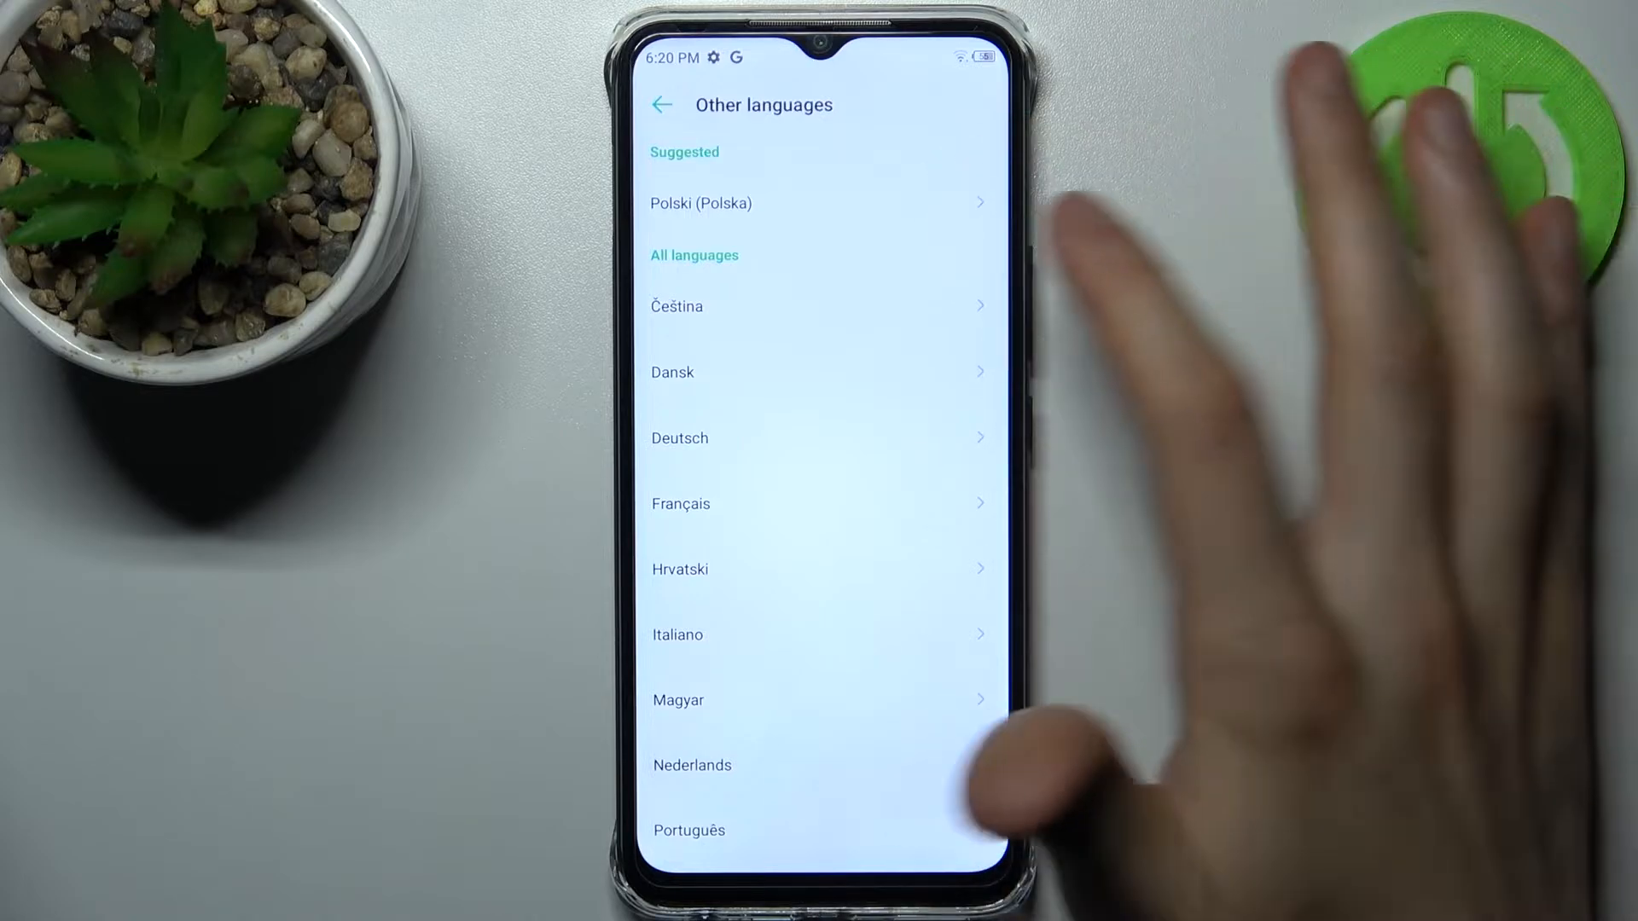
# - Choose Polski (Polska) and apply it as the phone's primary language
pyautogui.click(701, 203)
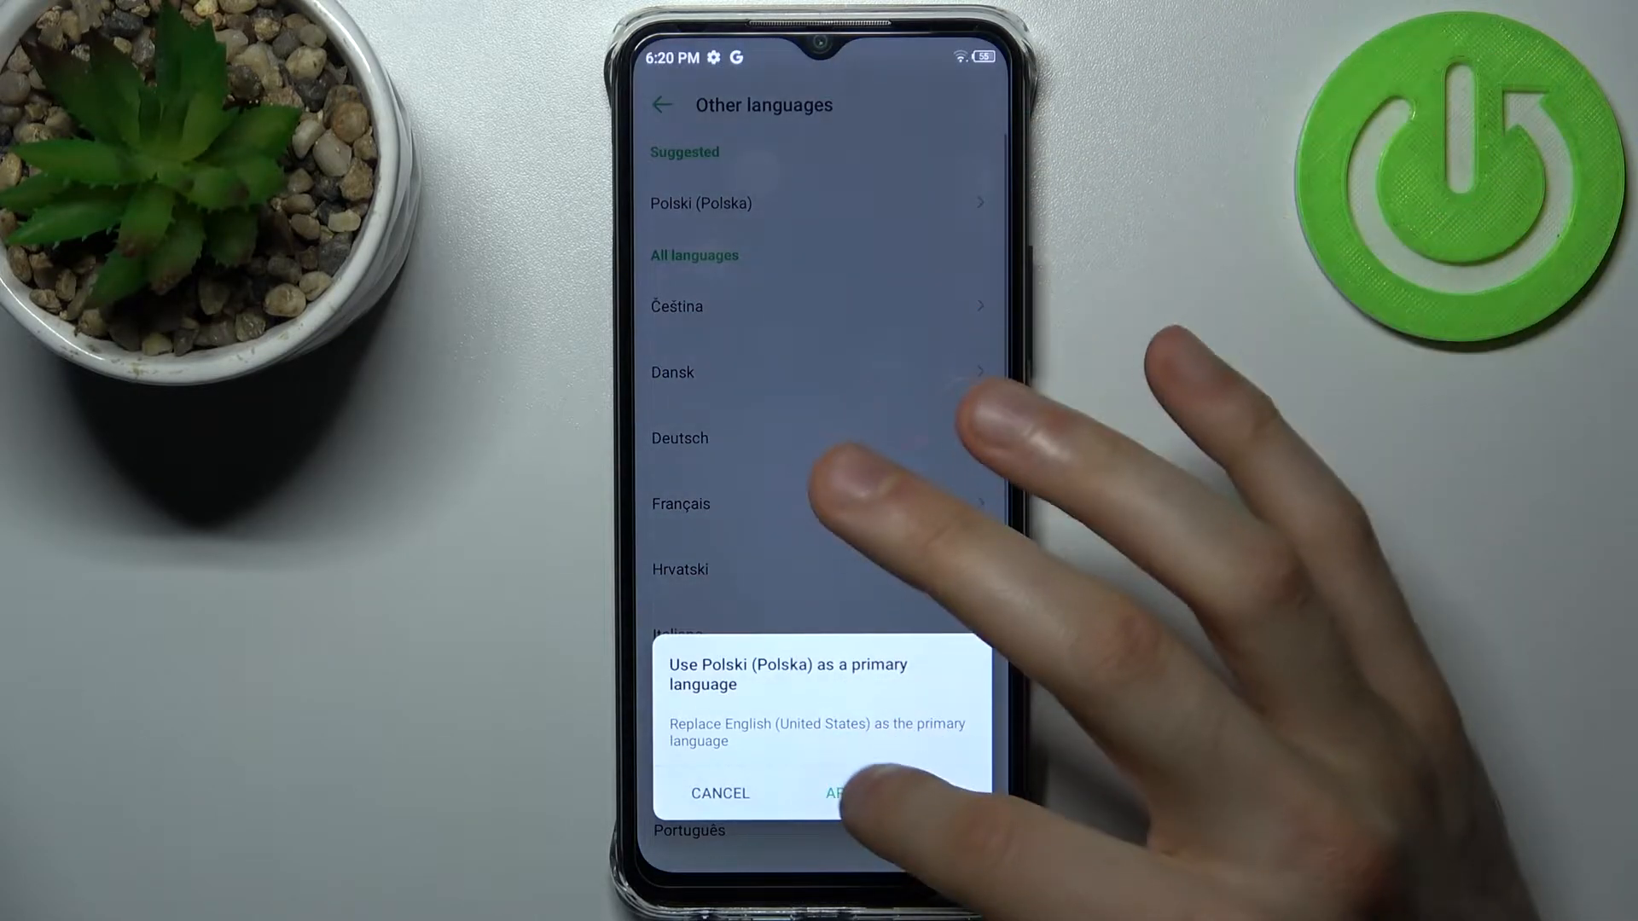
pyautogui.click(846, 794)
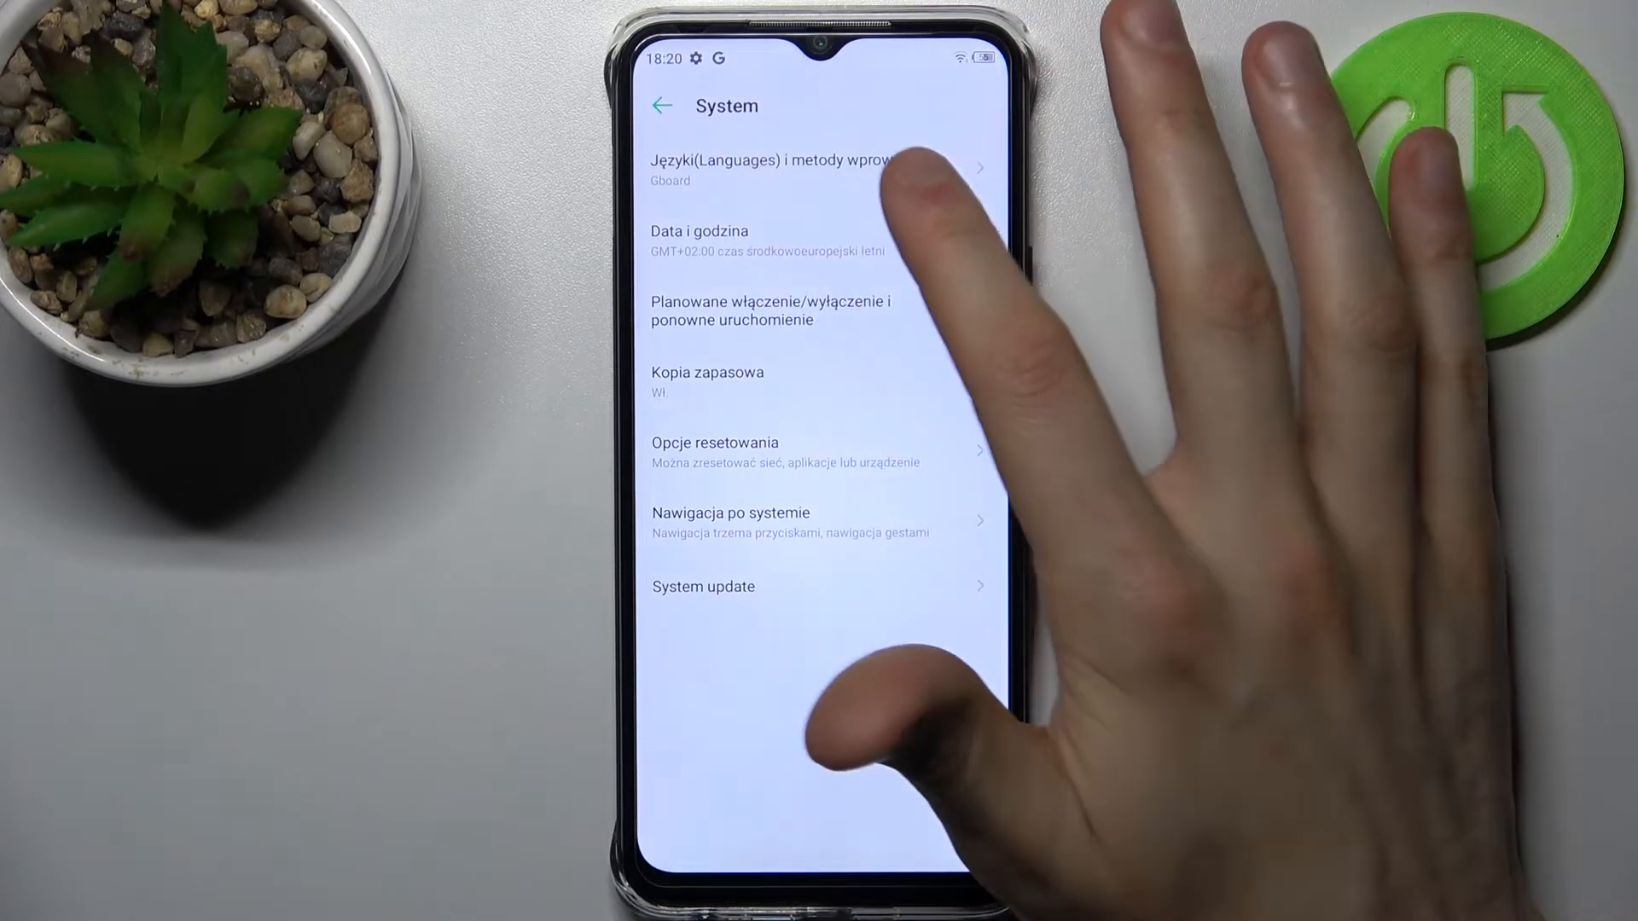
# - Return through Języki i metody wprowadzania to the Polish-language preference list
pyautogui.click(773, 169)
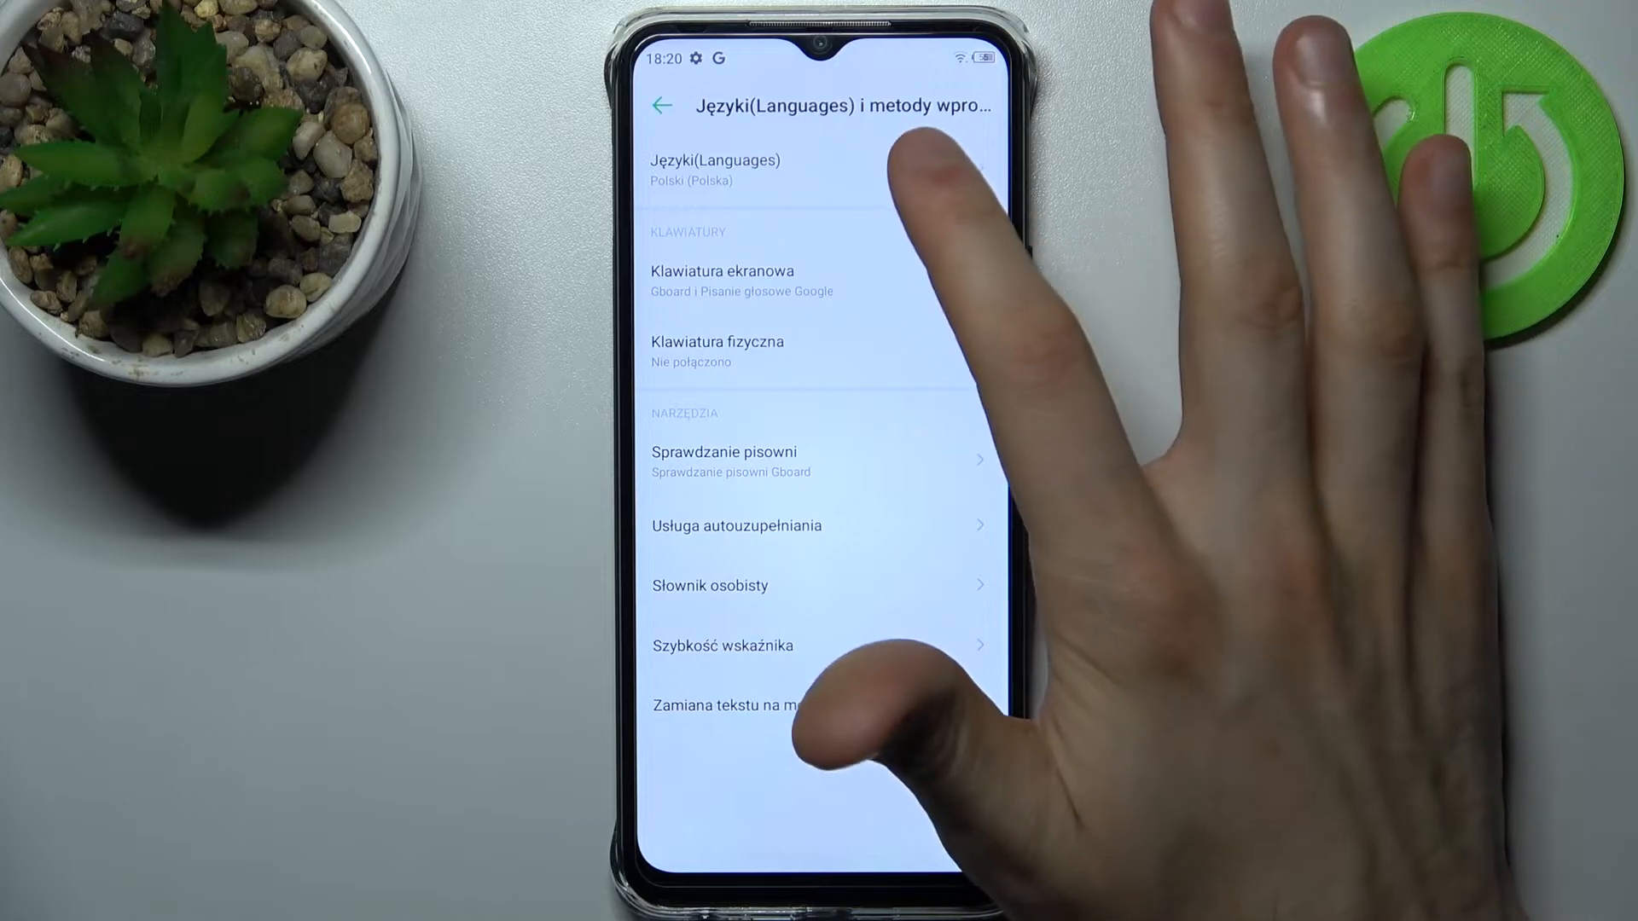
pyautogui.click(715, 171)
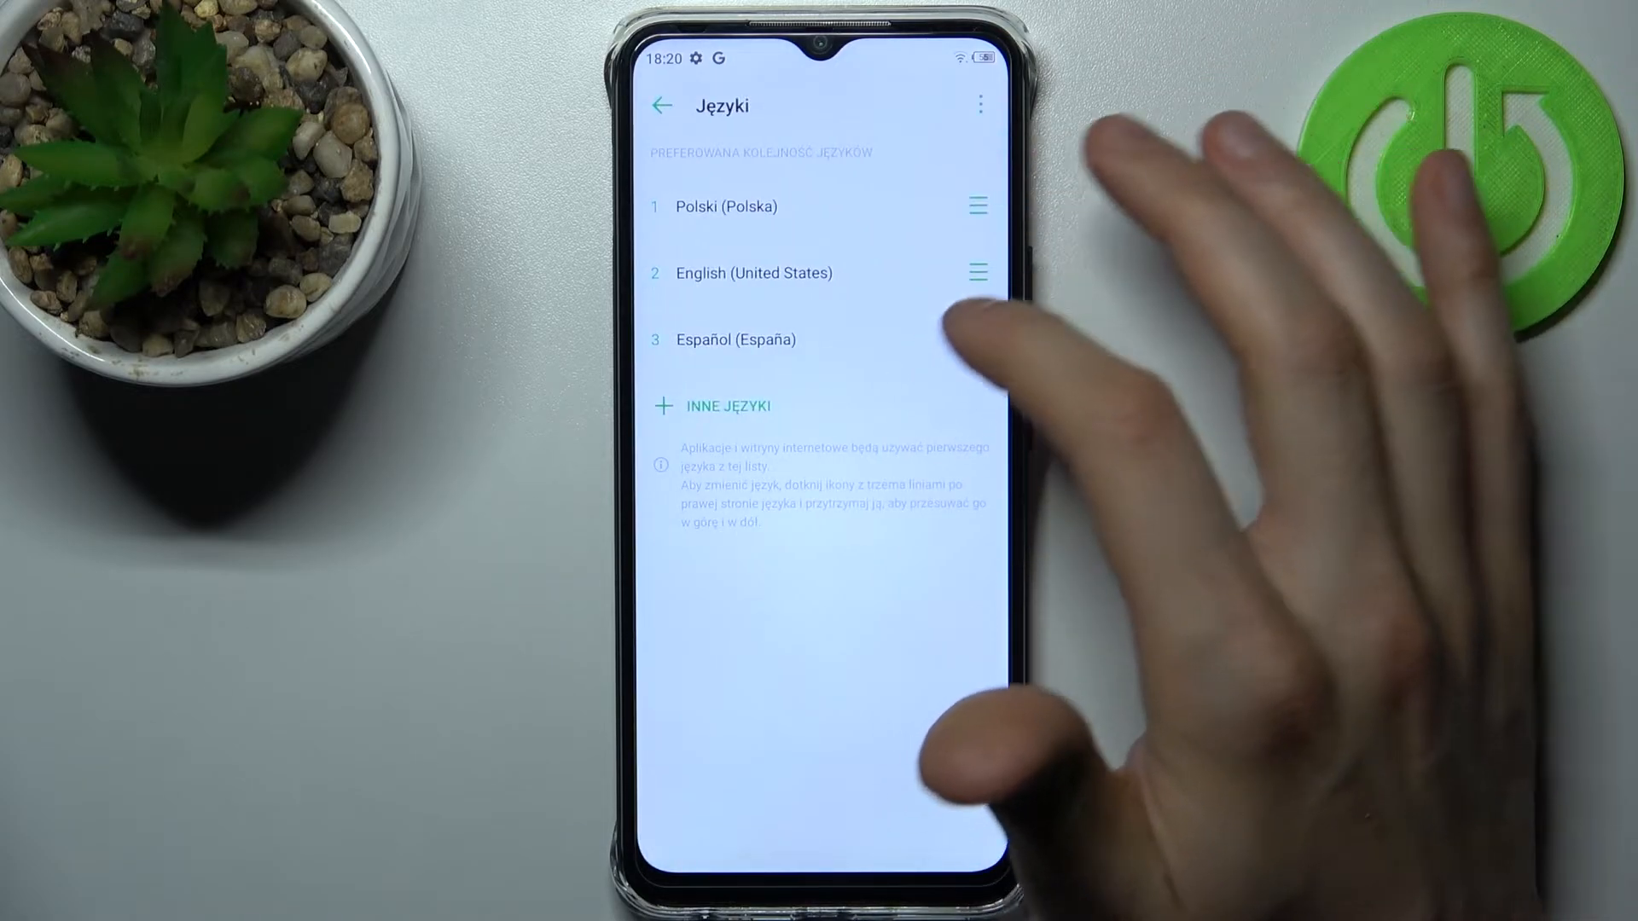